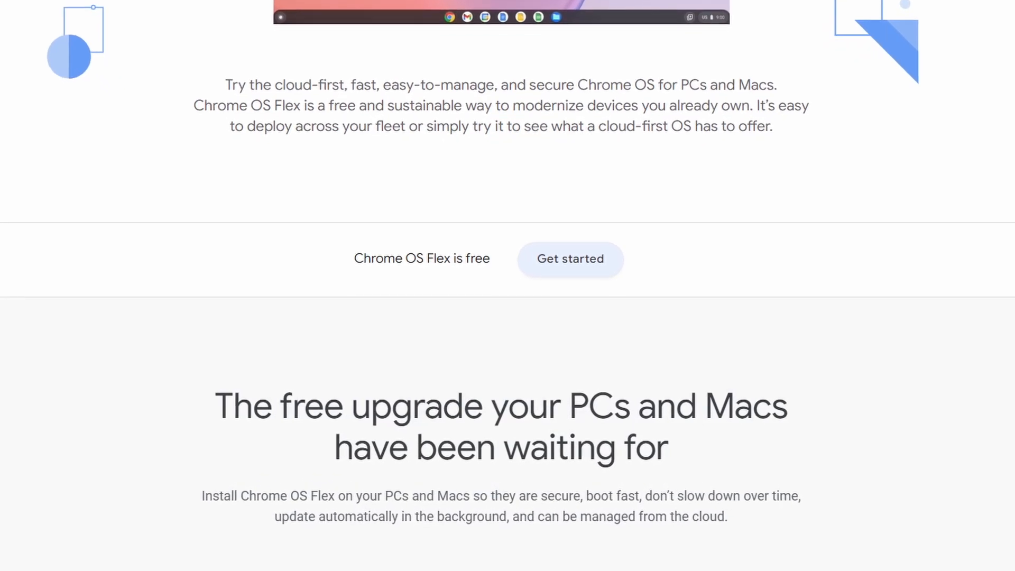
# Step: Scroll the Chrome OS Flex page to the 'free upgrade your PCs and Macs' section
pyautogui.scroll(3)
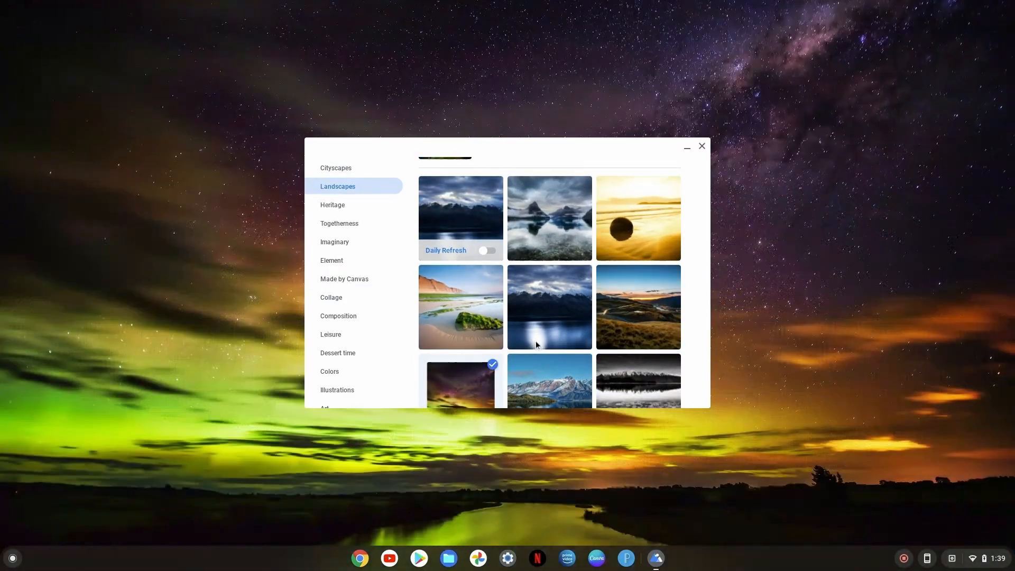
# Step: Set Wind Light from the Element collection as wallpaper and close the chooser
pyautogui.click(332, 260)
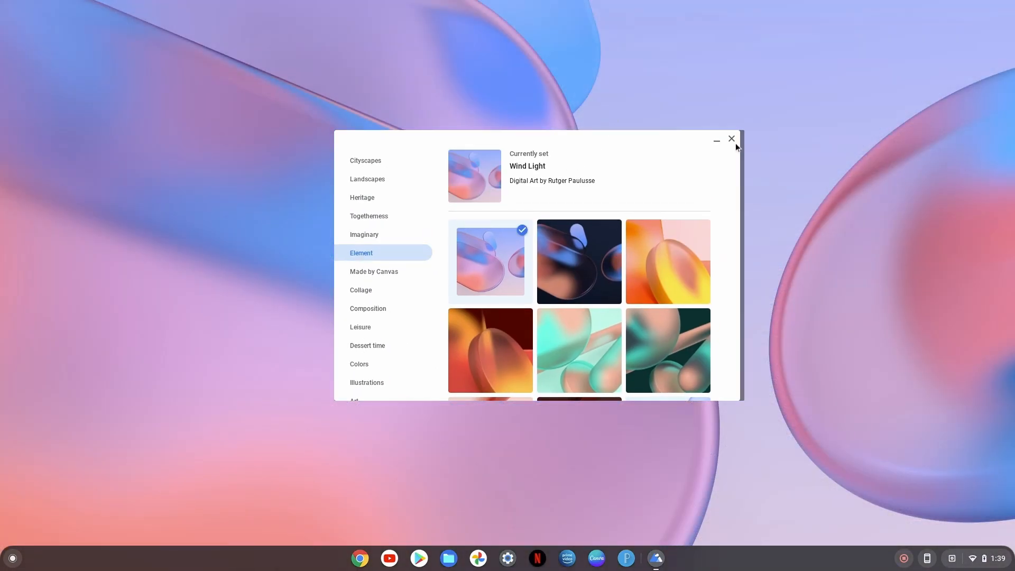
pyautogui.click(731, 139)
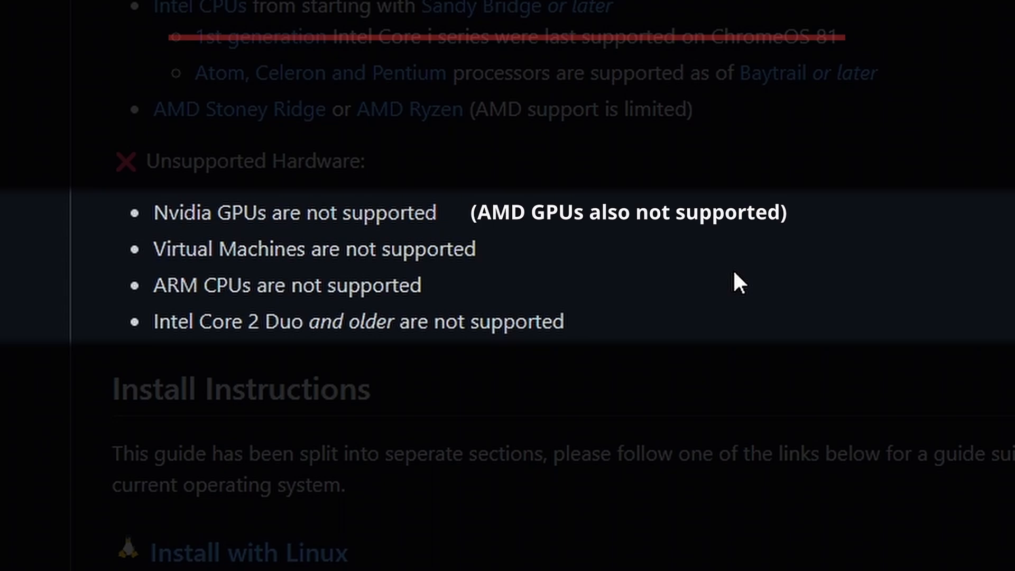
# Step: Scroll the GitHub install guide to the Unsupported Hardware list
pyautogui.scroll(-3)
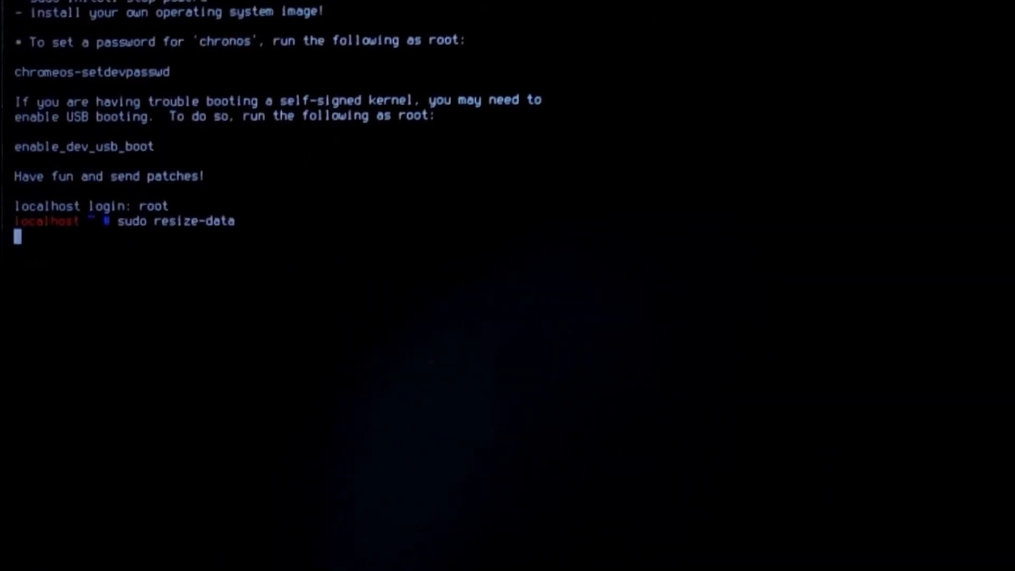
# Step: Run sudo resize-data at the root prompt
pyautogui.press('Return')
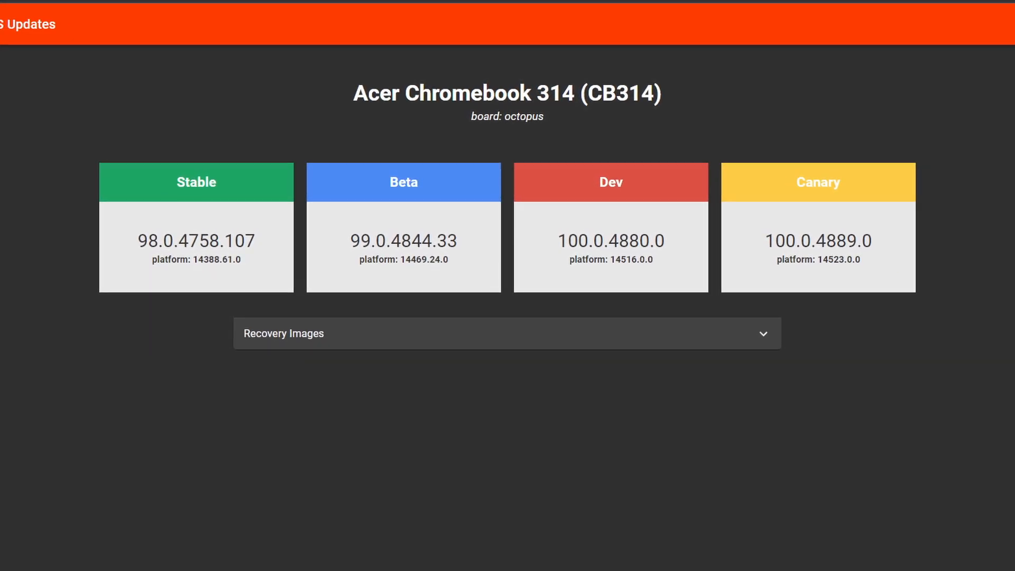
# Step: View the Acer Chromebook 314 (octopus) channel version cards on the Updates page
pyautogui.scroll(3)
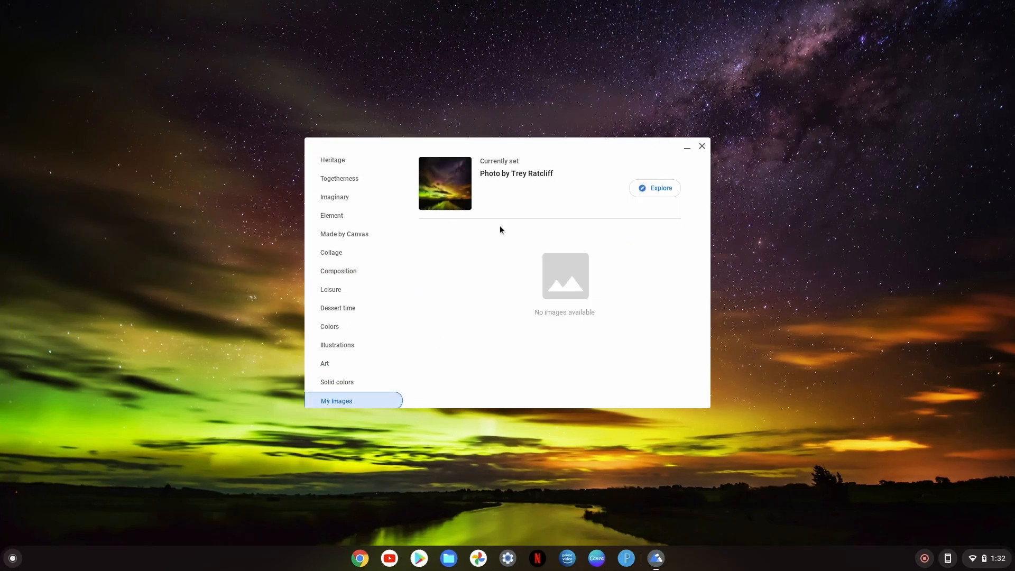
pyautogui.click(654, 188)
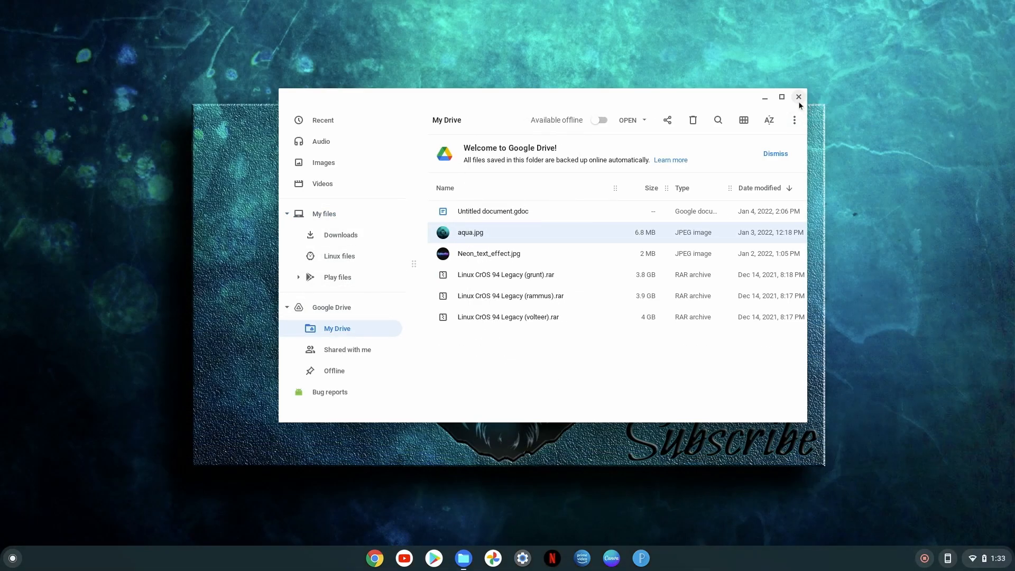
# Step: Close the Files window showing the My Drive folder
pyautogui.click(798, 97)
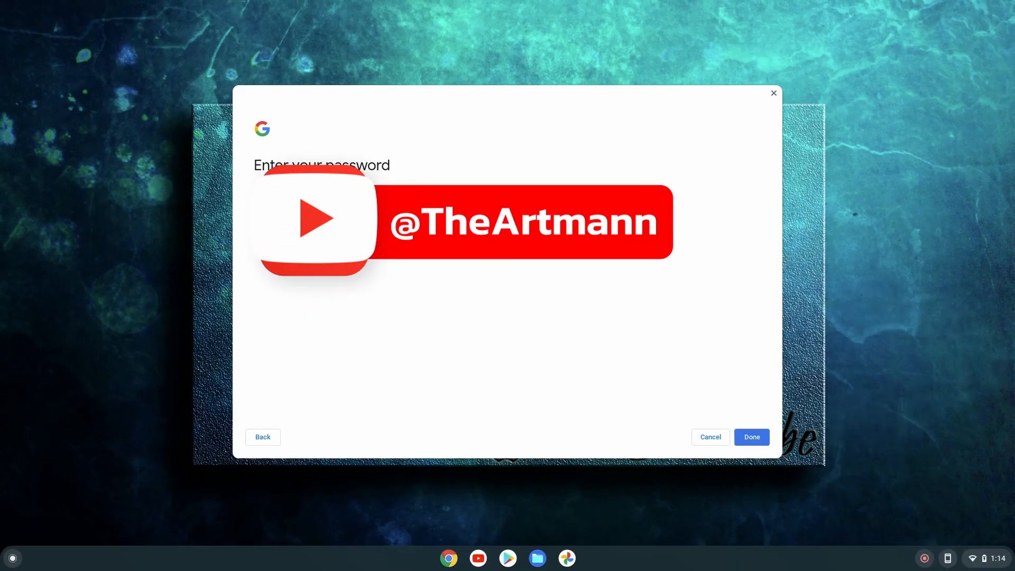
# Step: Submit the account password and finish Better Together setup on the All set! screen
pyautogui.click(750, 438)
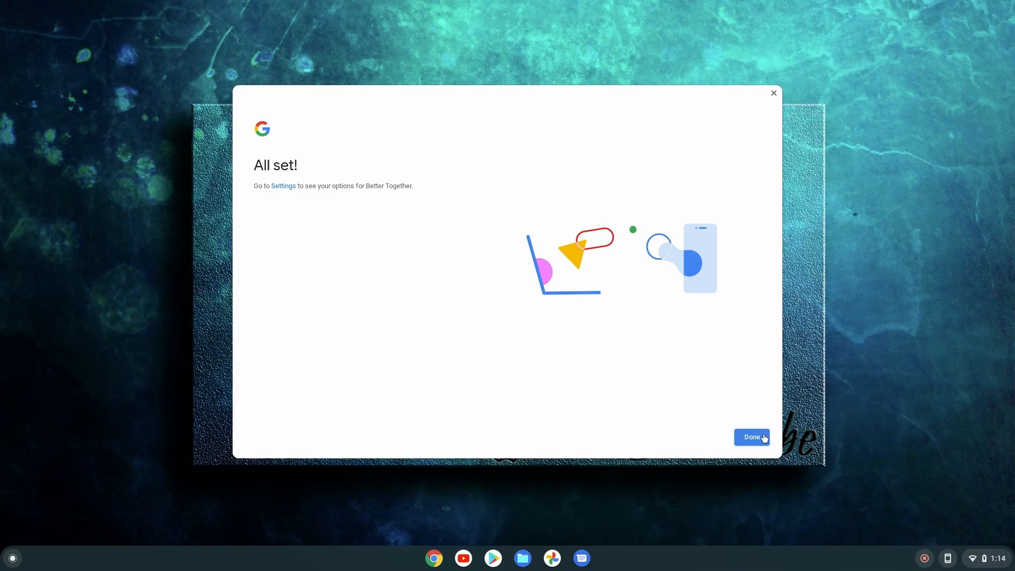
pyautogui.click(750, 437)
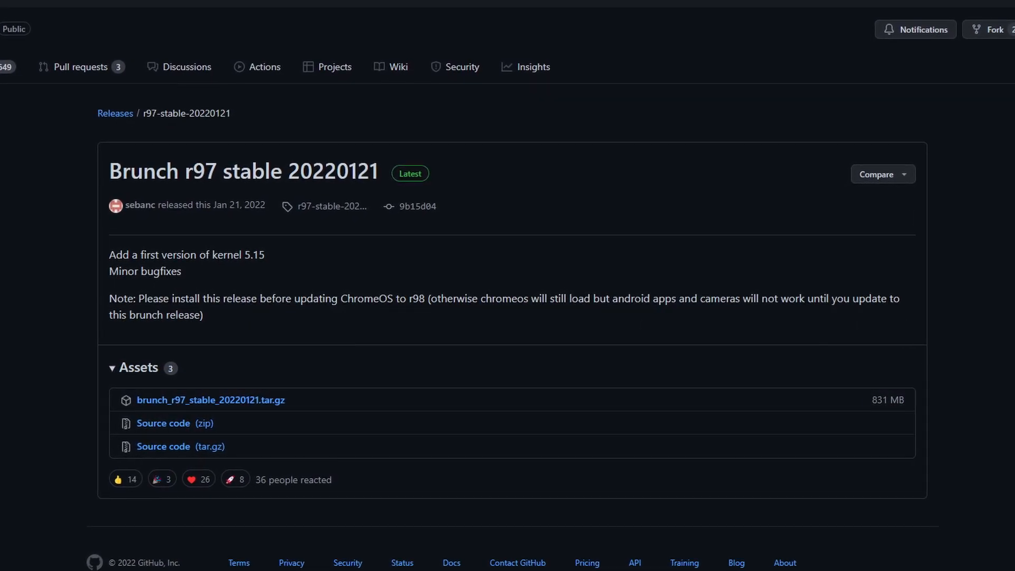
# Step: Scroll the Brunch releases page to the r97-stable-20220121 release assets
pyautogui.scroll(3)
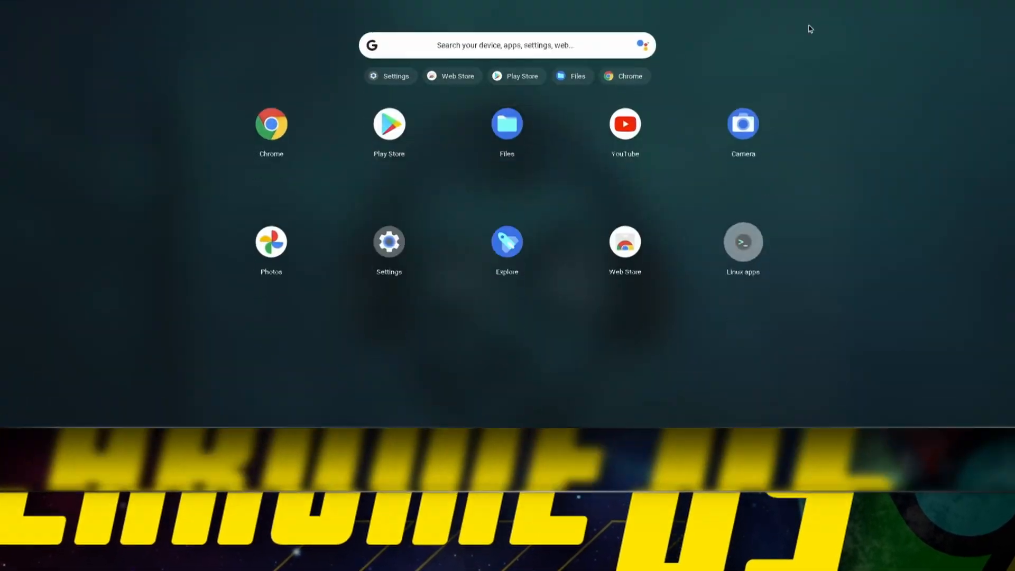
# Step: Launch Play Store and browse Games, Apps, Movies & TV and Books in the sidebar
pyautogui.click(389, 124)
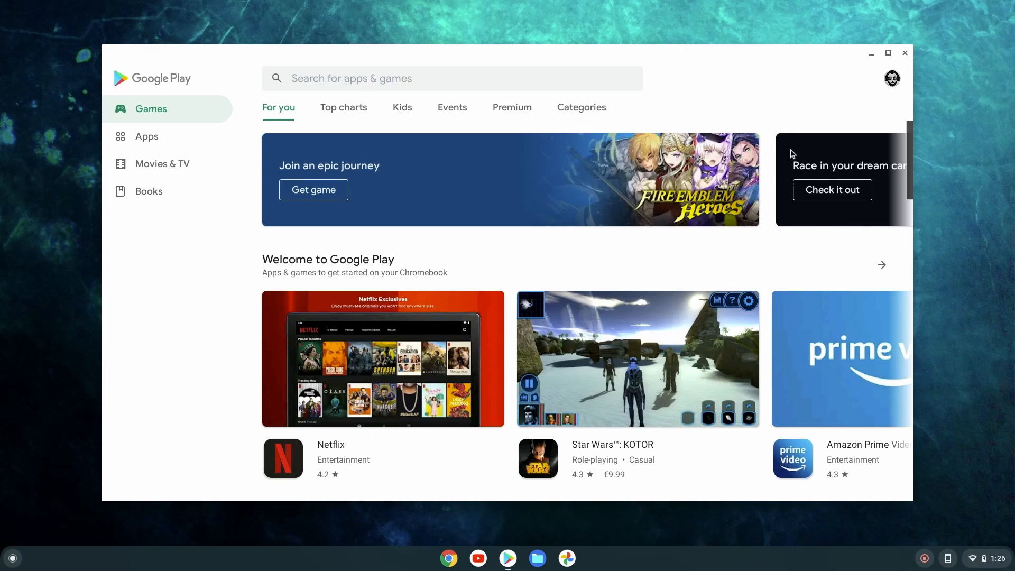
pyautogui.scroll(-3)
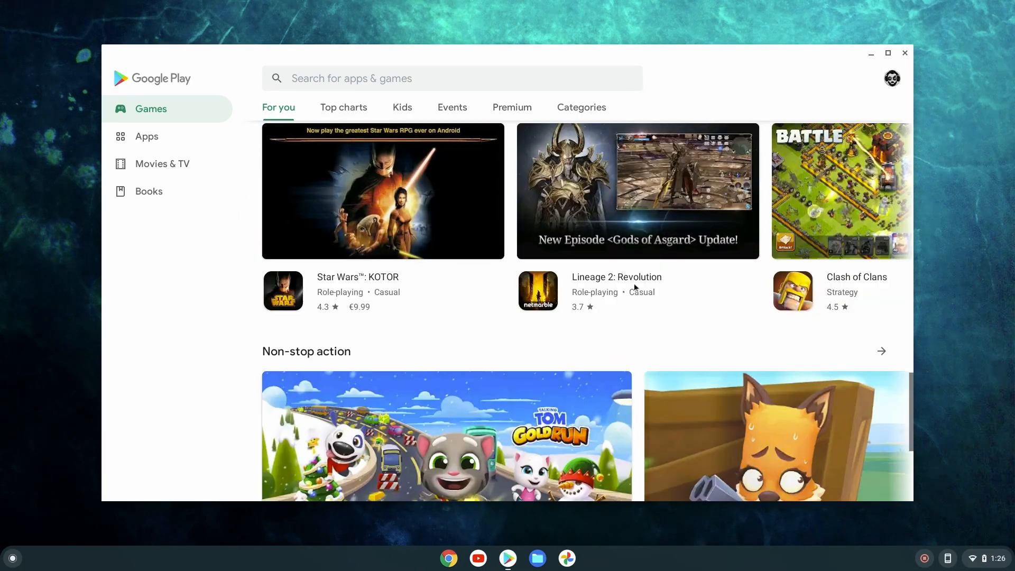
pyautogui.click(147, 135)
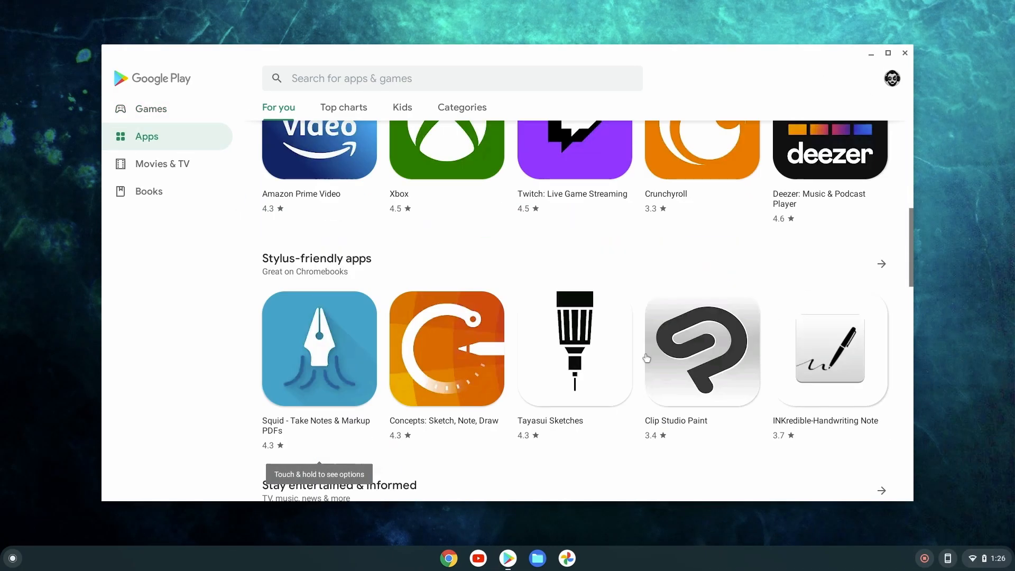
pyautogui.click(162, 164)
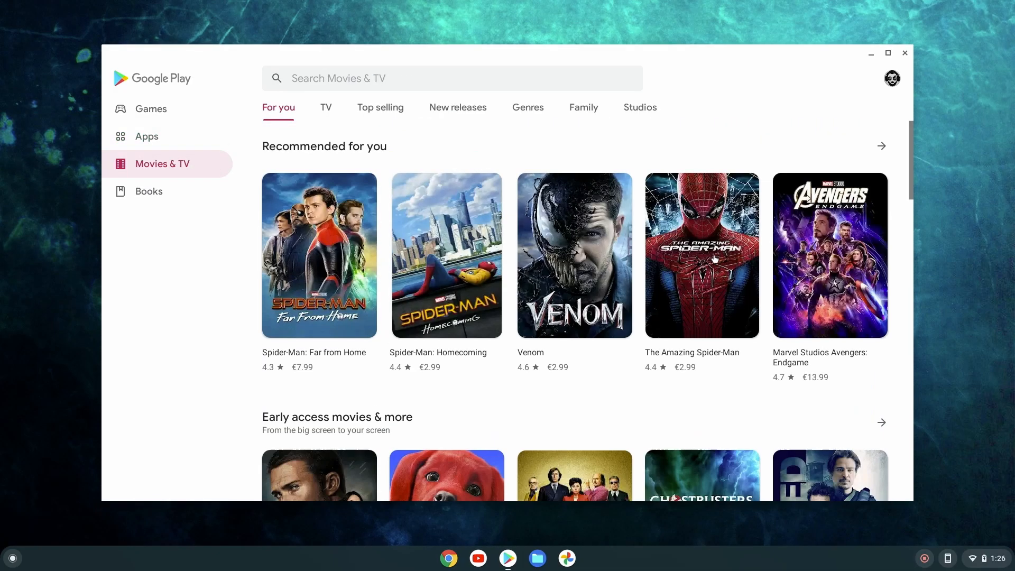
pyautogui.click(148, 191)
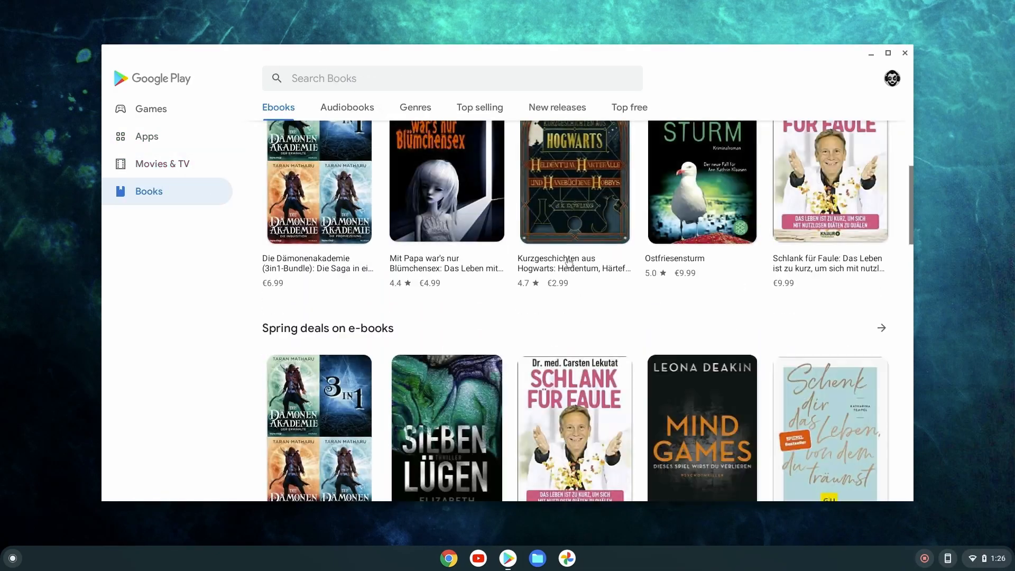
pyautogui.click(151, 107)
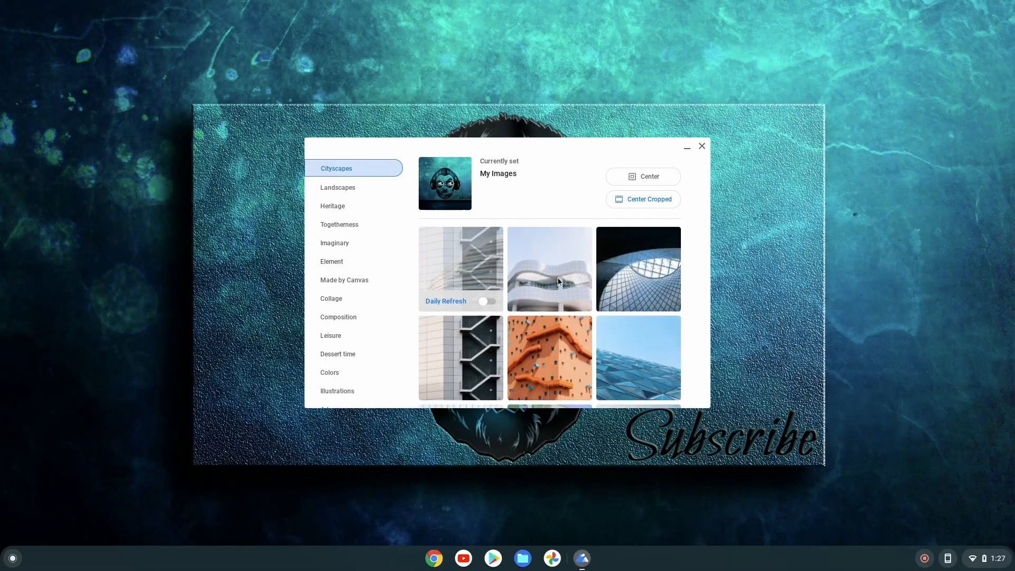
# Step: Pin the Explore app to the shelf from the launcher, then start a Play Store search
pyautogui.click(337, 187)
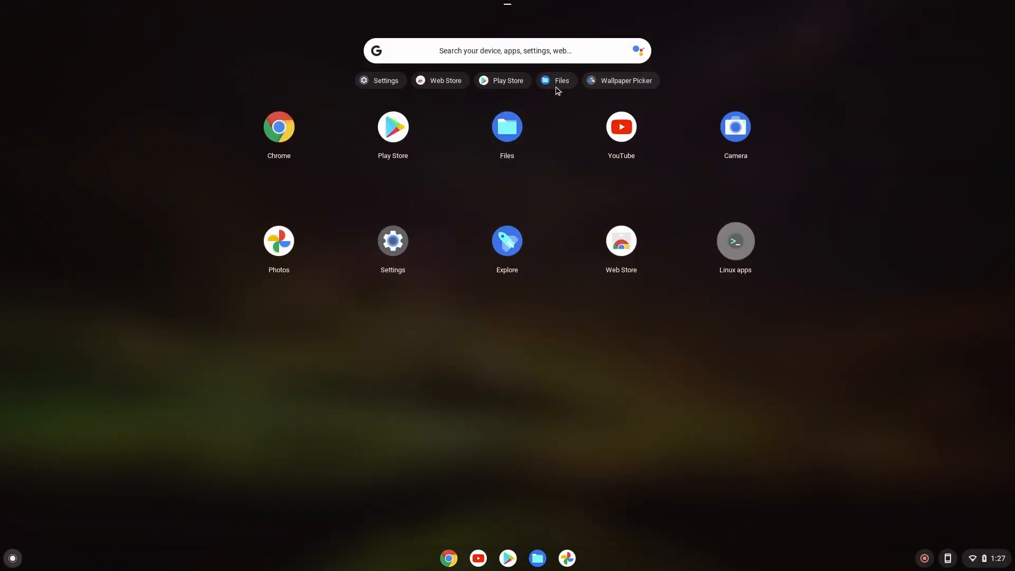
pyautogui.rightClick(507, 240)
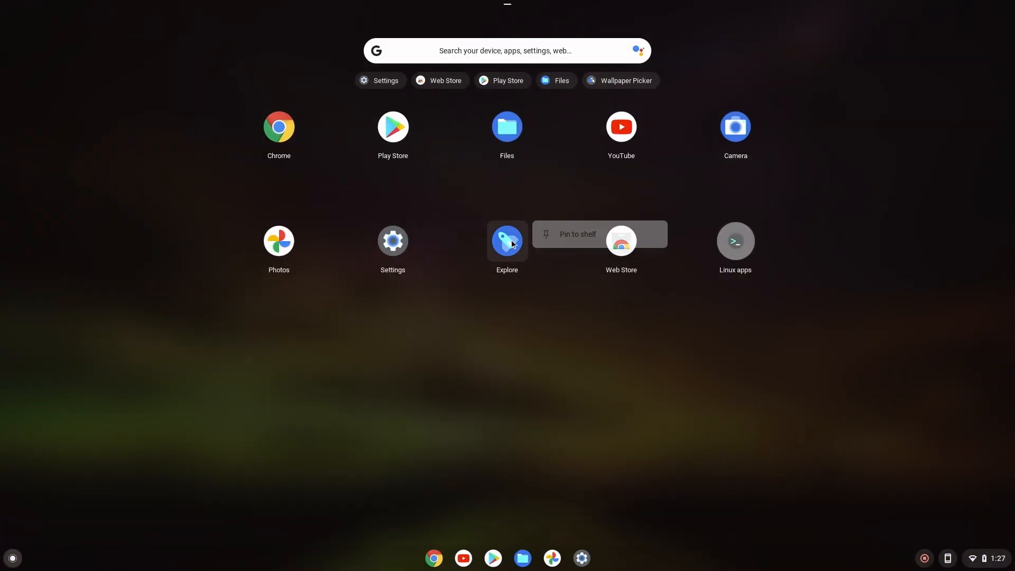
pyautogui.click(576, 234)
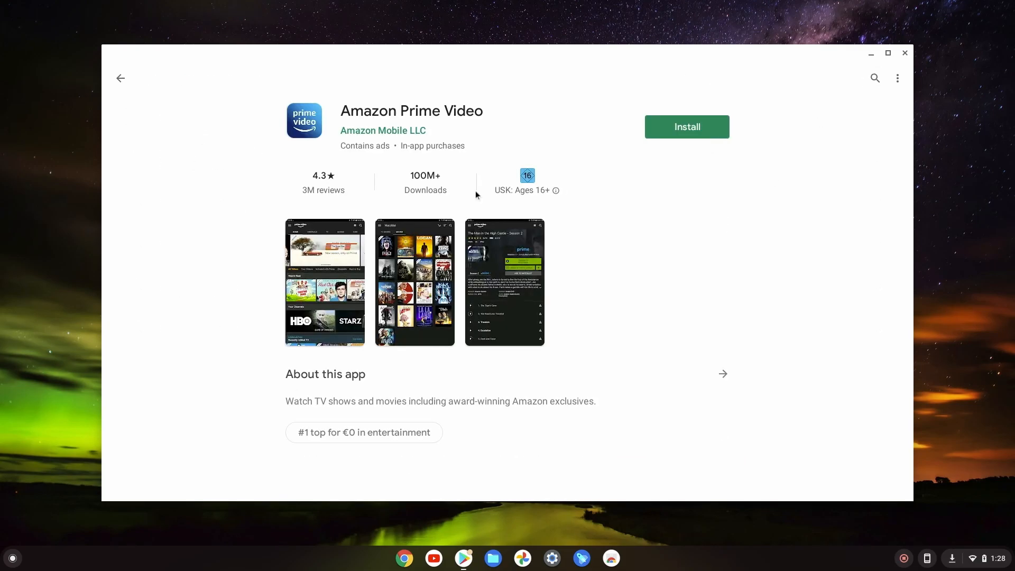
pyautogui.click(874, 77)
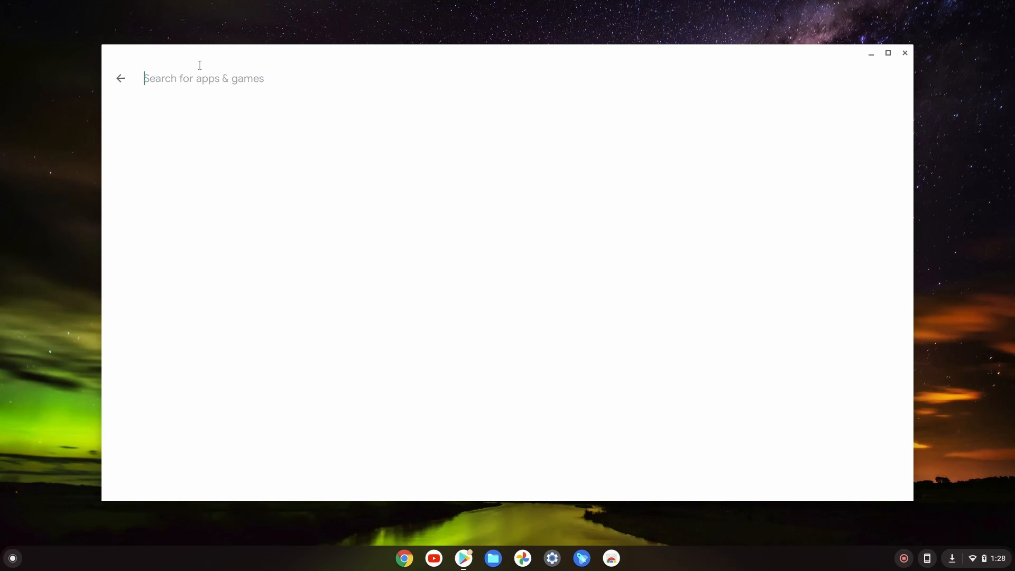